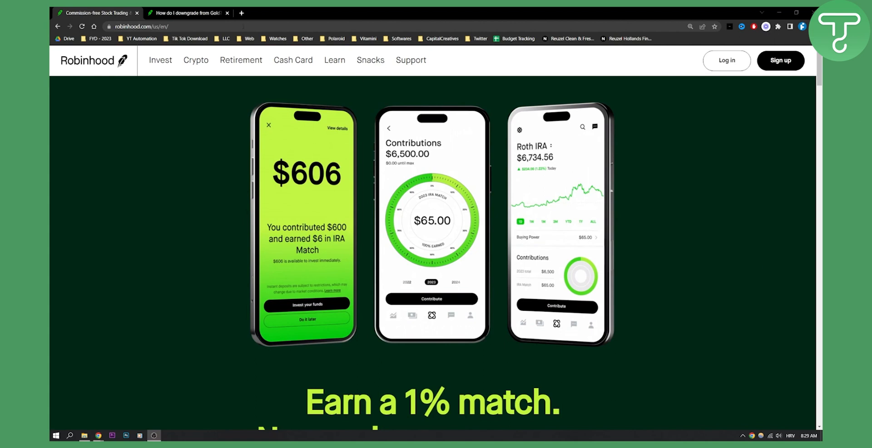
Switch to the 'How do I downgrade from Gold?' help article
left_click(186, 12)
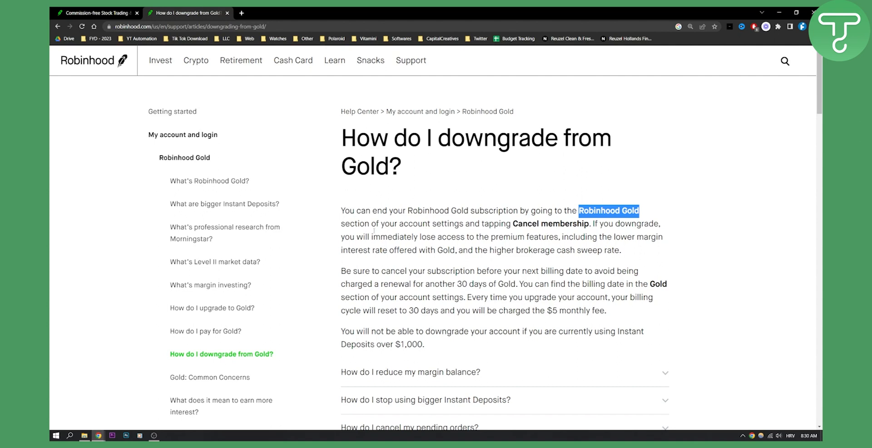
Scroll to the 'Downgrading to an Instant account' and 'Downgrading to a cash account' sections
scroll("down", 3)
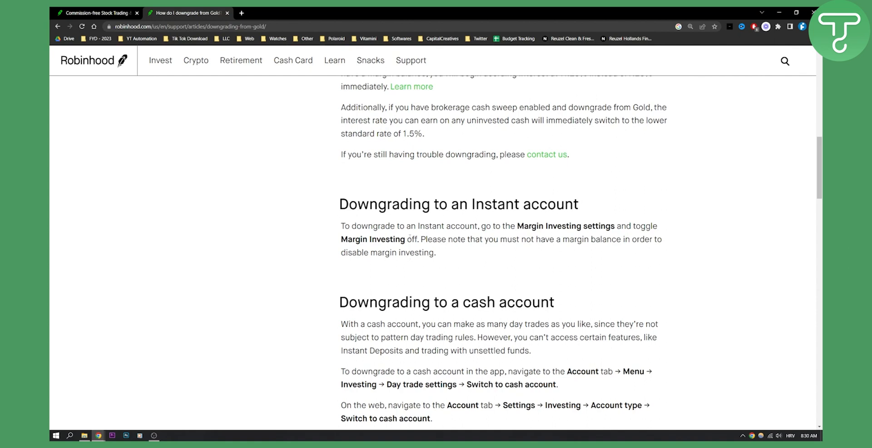
scroll("down", 3)
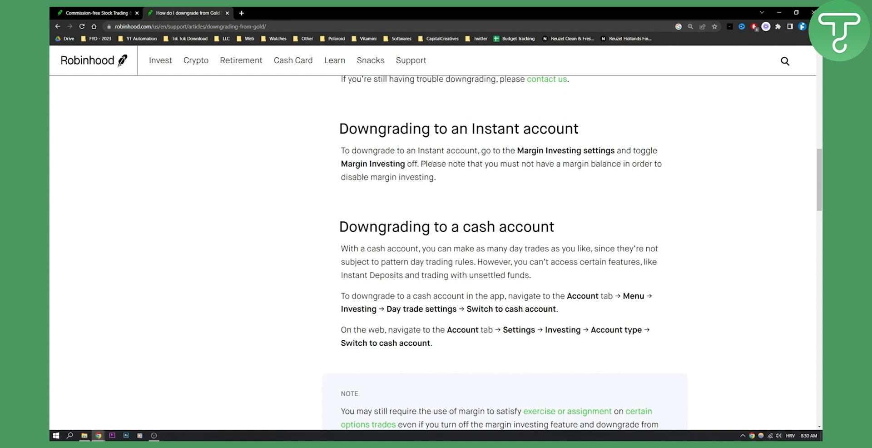
mouse_move(421, 290)
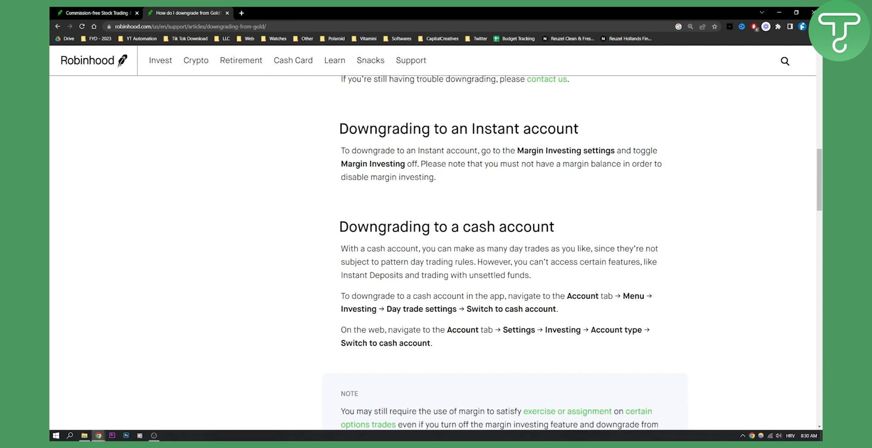
mouse_move(503, 259)
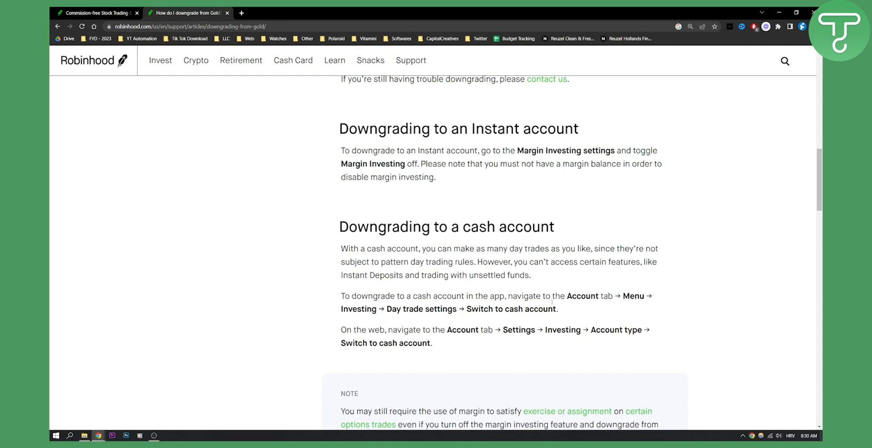
mouse_move(669, 280)
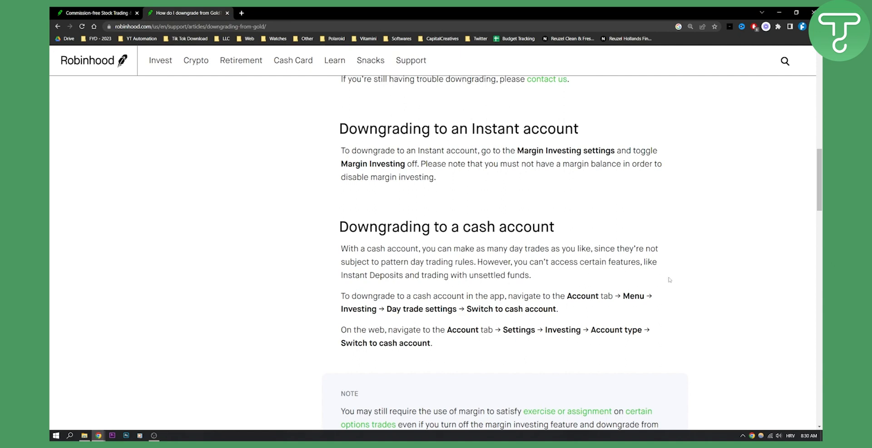
mouse_move(476, 340)
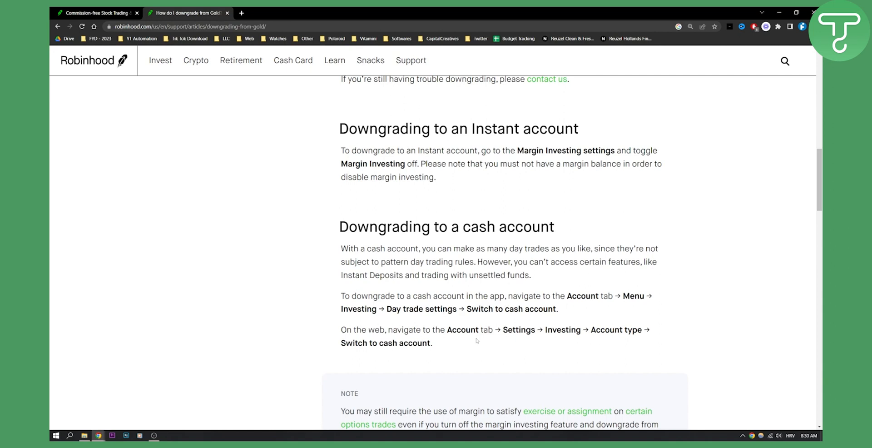
mouse_move(616, 282)
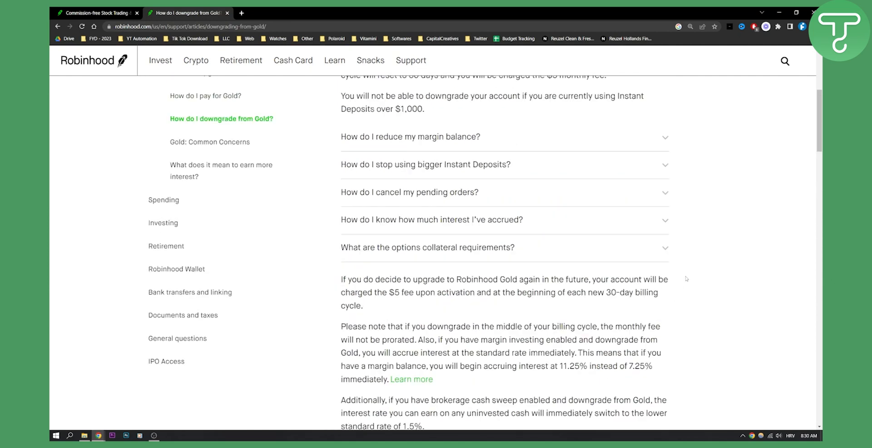
Scroll back to the article title and cancel-membership instructions
scroll("up", 3)
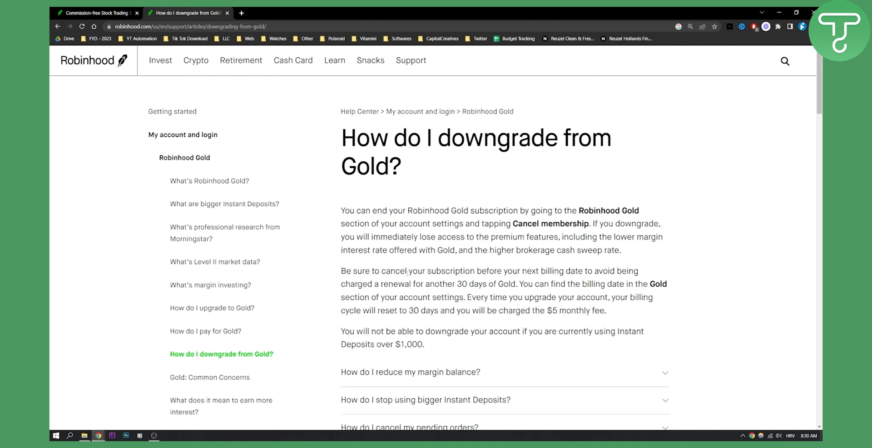
scroll("down", 3)
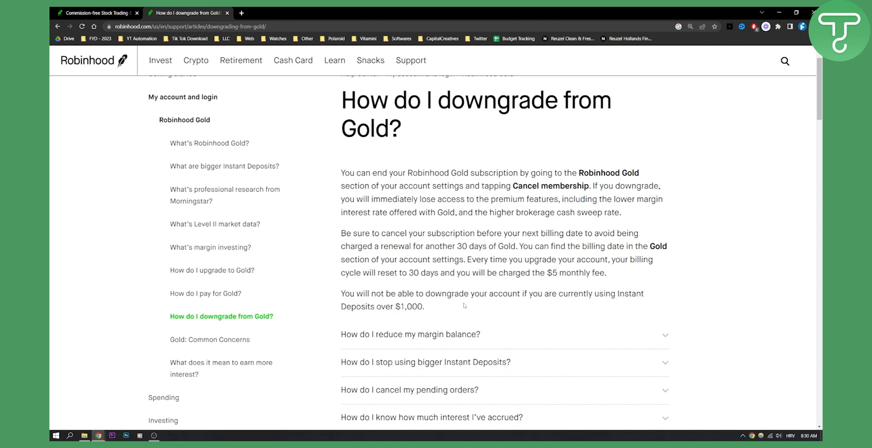
mouse_move(674, 185)
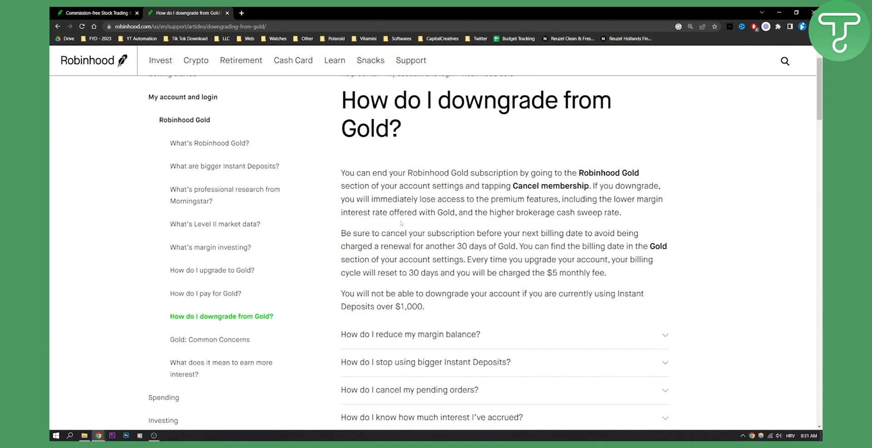
mouse_move(475, 209)
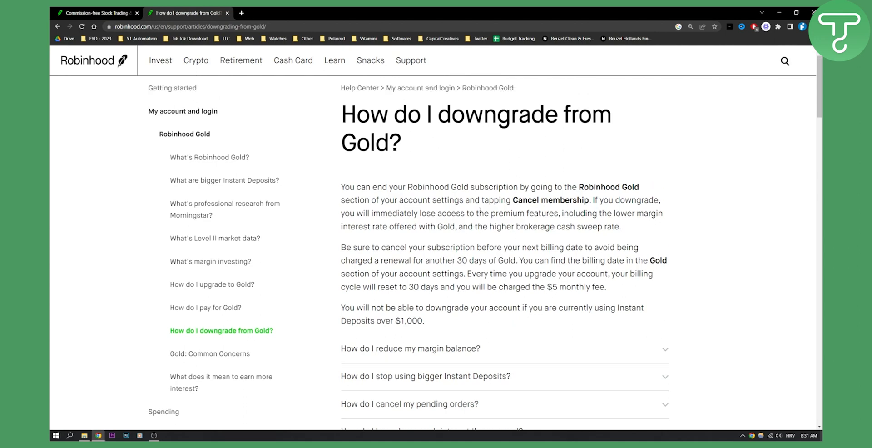
scroll("down", 3)
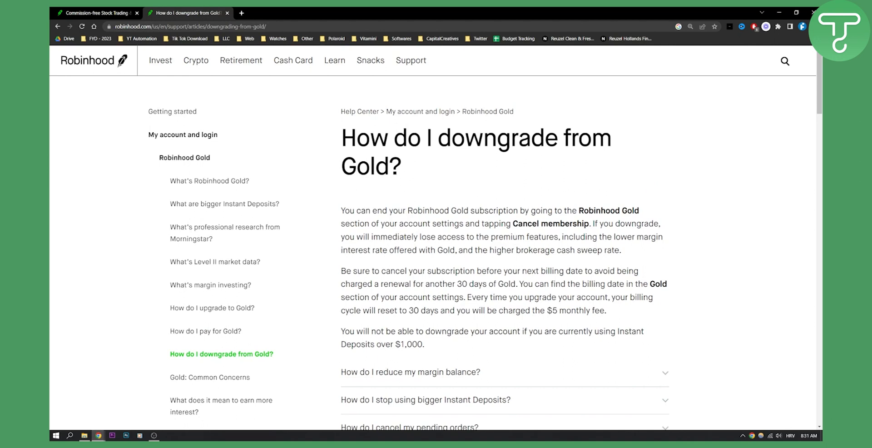